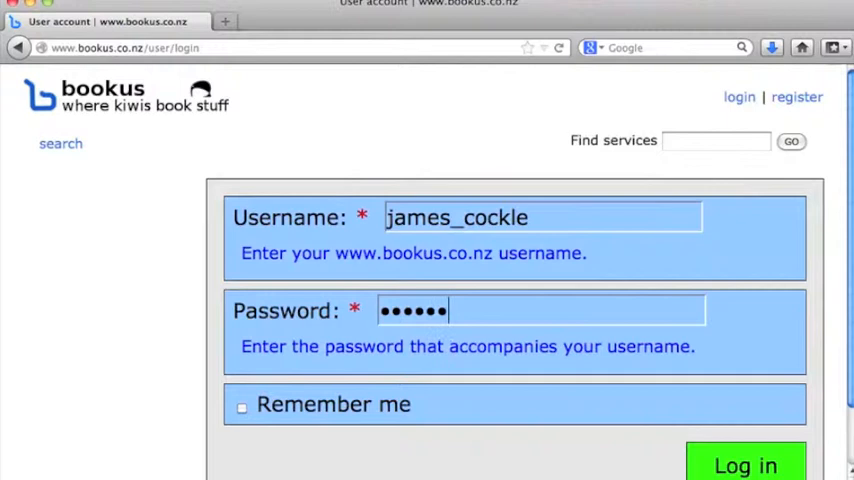
# Log in to Bookus and scroll the account page to the $0.00 balance and membership history
pyautogui.click(747, 465)
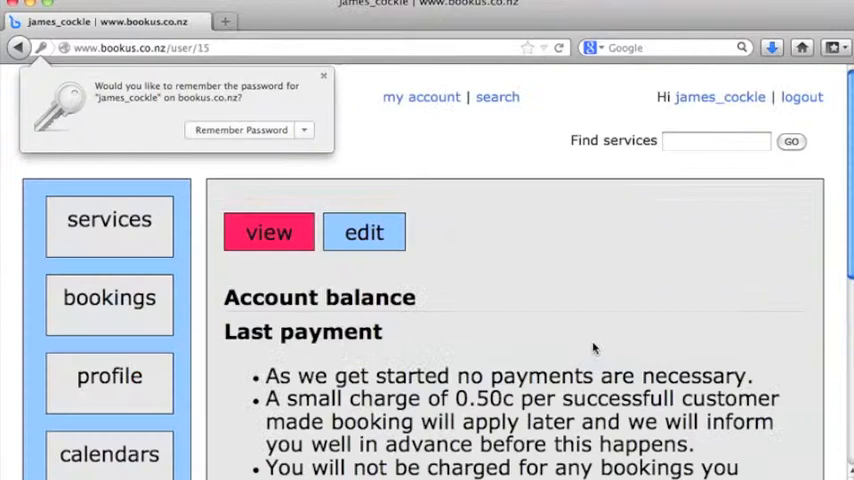
pyautogui.scroll(-3)
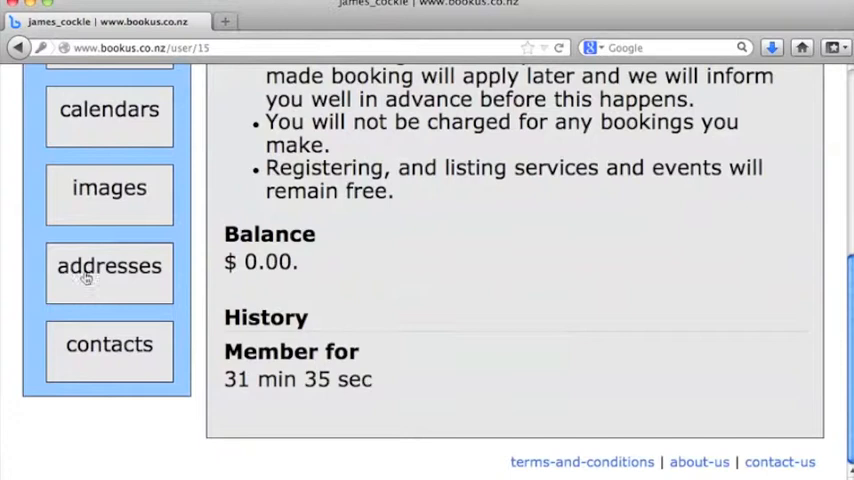
pyautogui.click(108, 266)
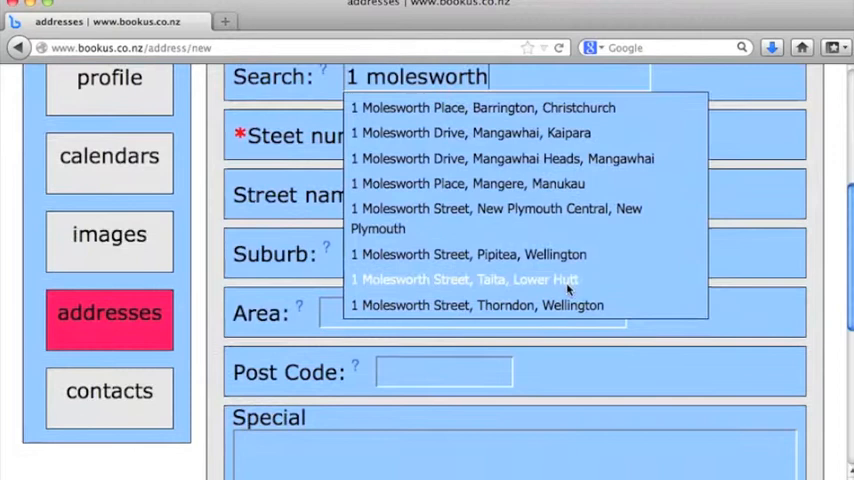
pyautogui.click(477, 305)
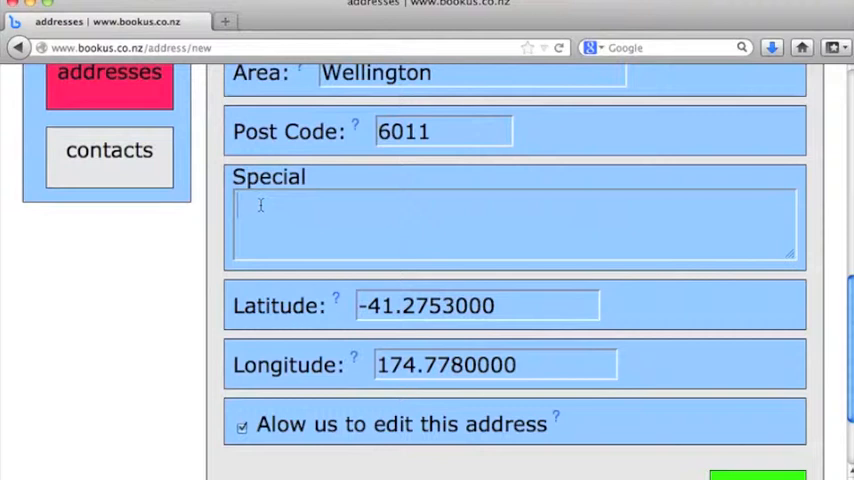
pyautogui.scroll(-3)
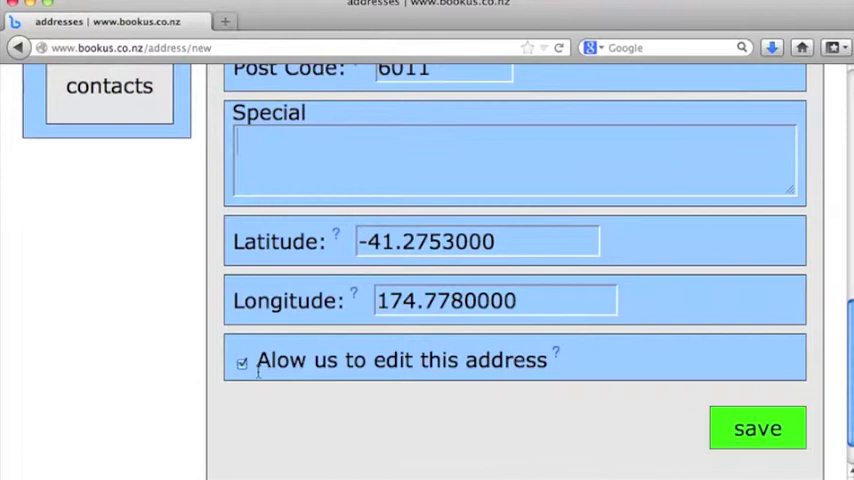
pyautogui.moveTo(455, 313)
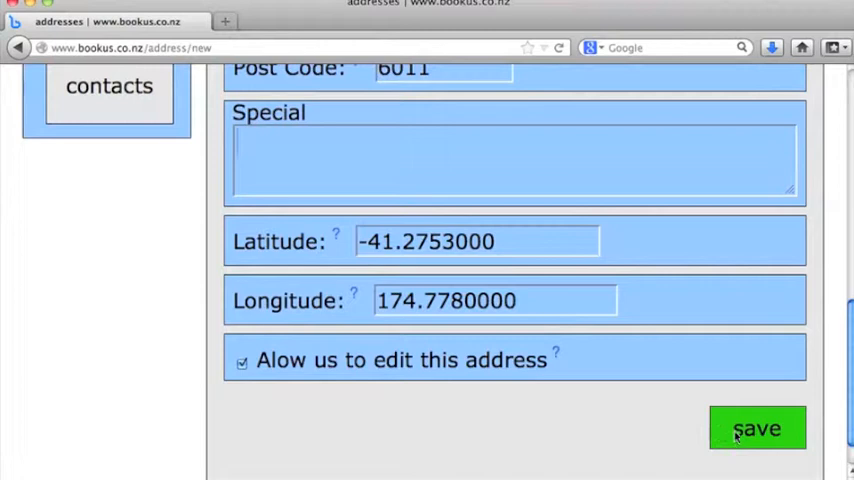
pyautogui.click(747, 430)
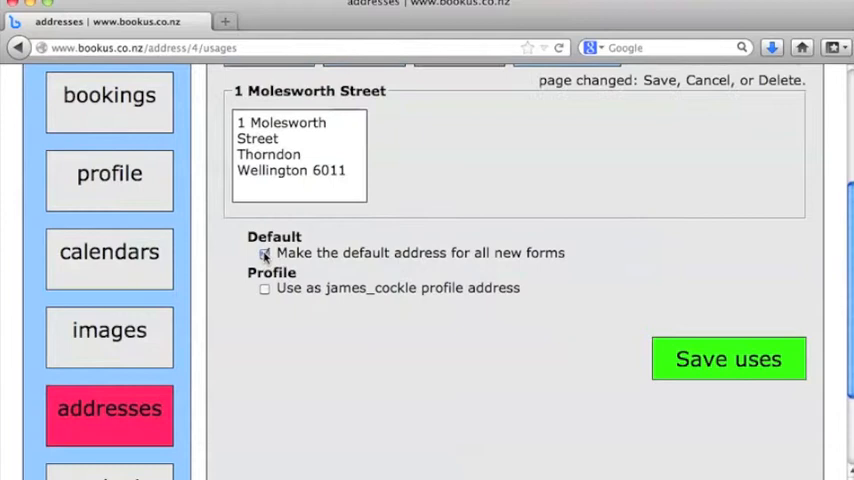
pyautogui.click(265, 288)
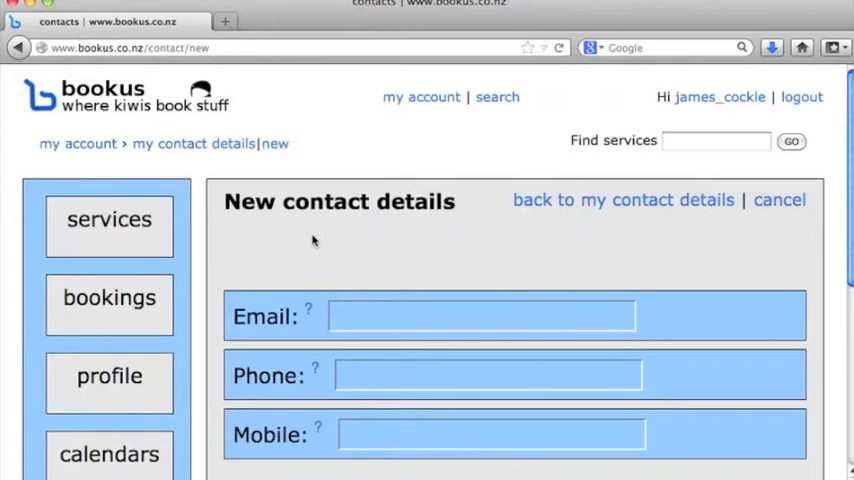
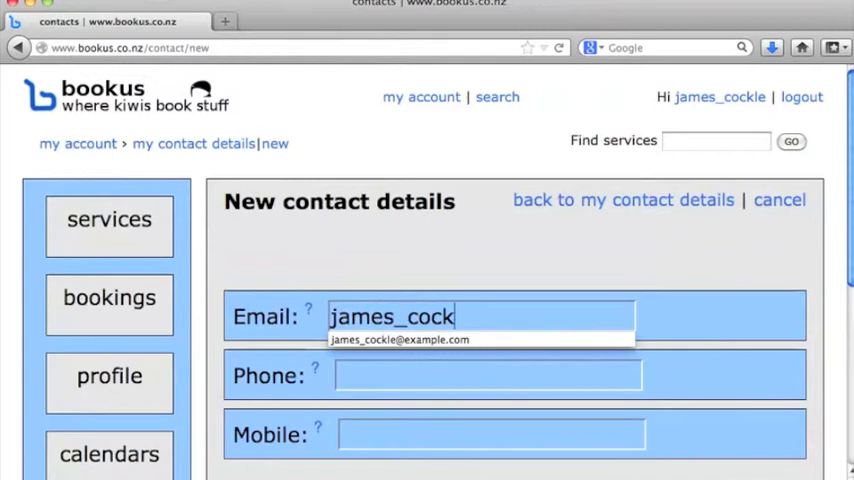
pyautogui.click(419, 339)
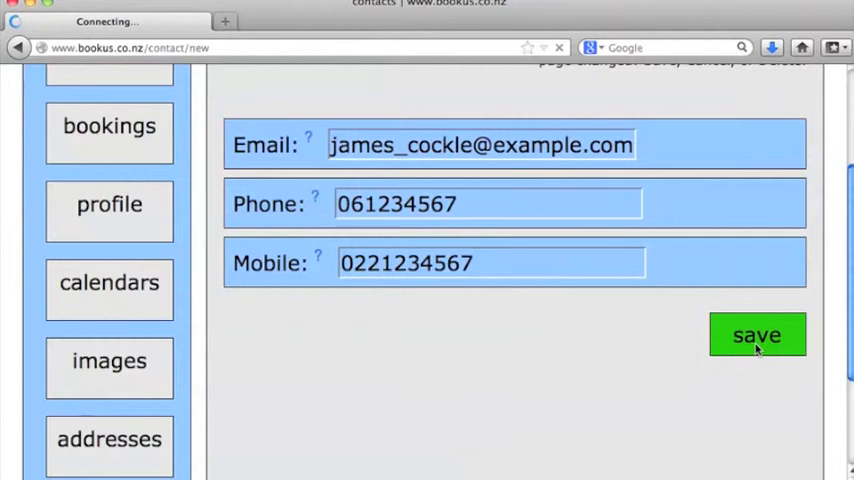
# Save the contact details and tick them as default for all new forms
pyautogui.click(756, 334)
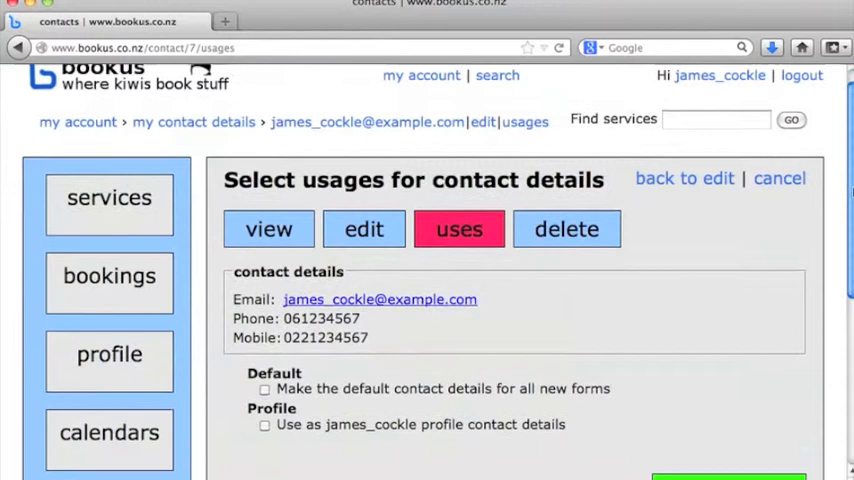
pyautogui.click(264, 390)
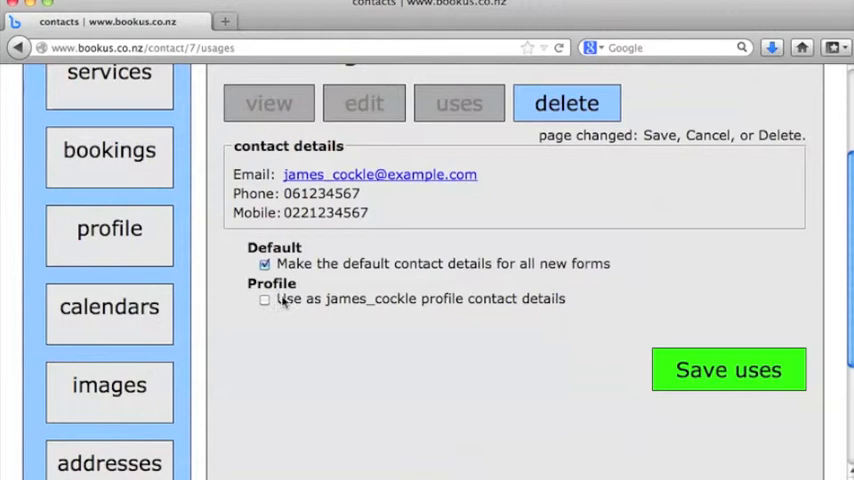